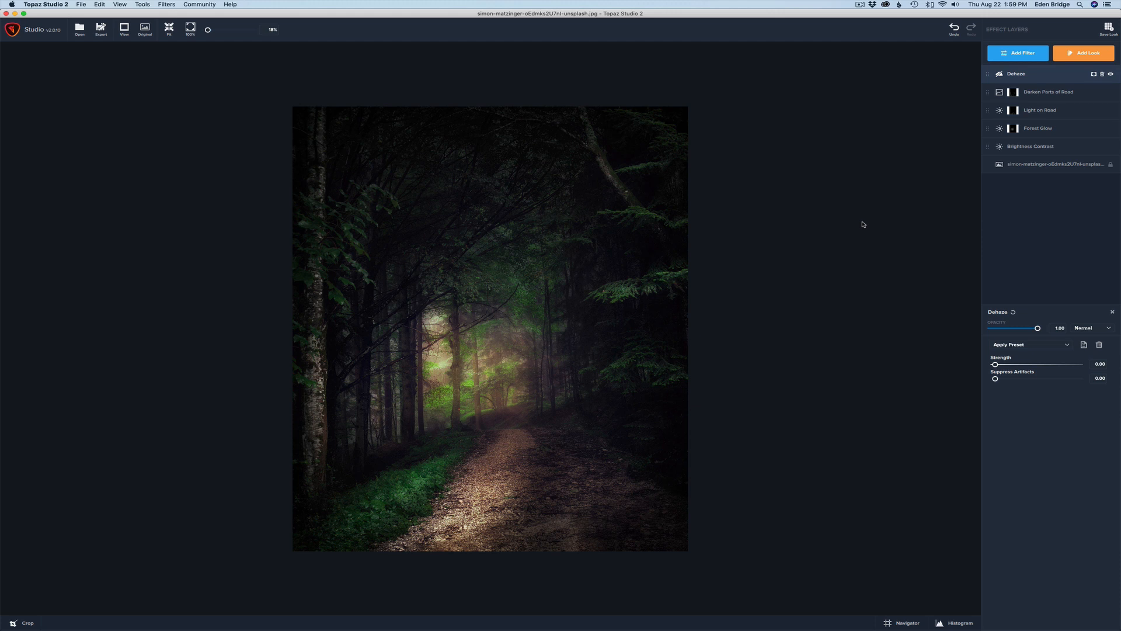
# Save the project as Forest on the Desktop, replacing the existing Forest.tz2.
pyautogui.scroll(-3)
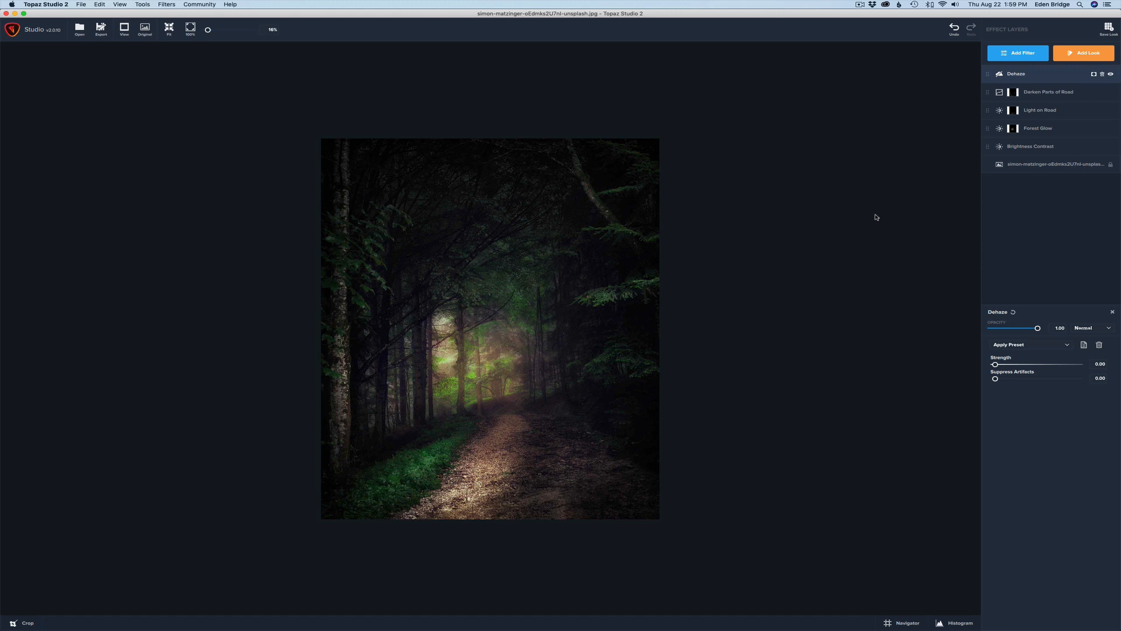
pyautogui.moveTo(1042, 133)
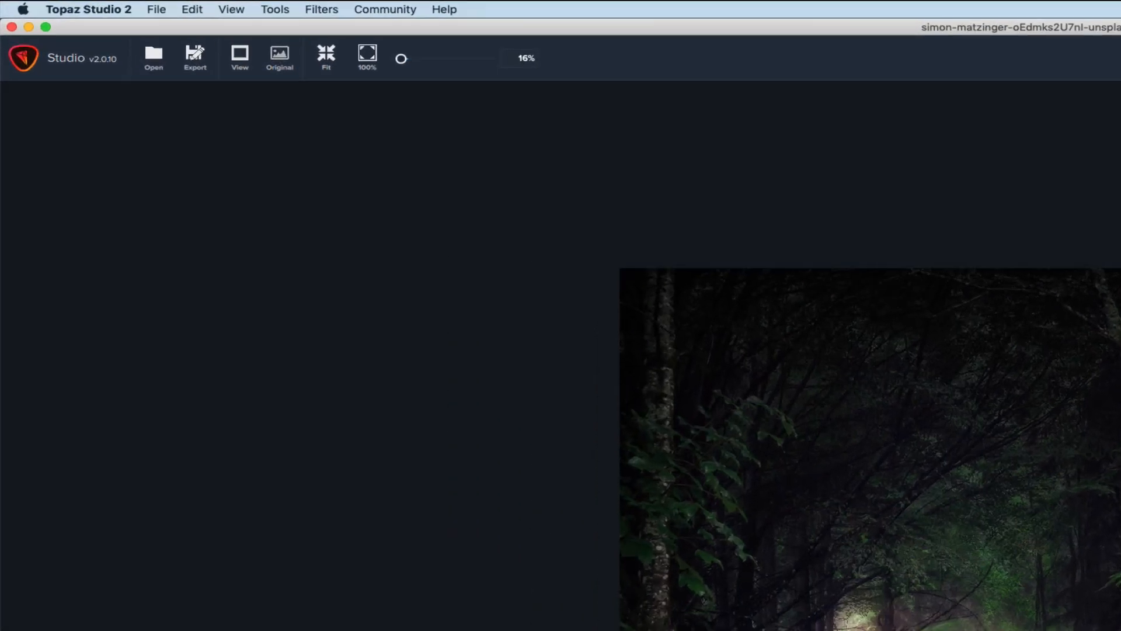
pyautogui.click(156, 9)
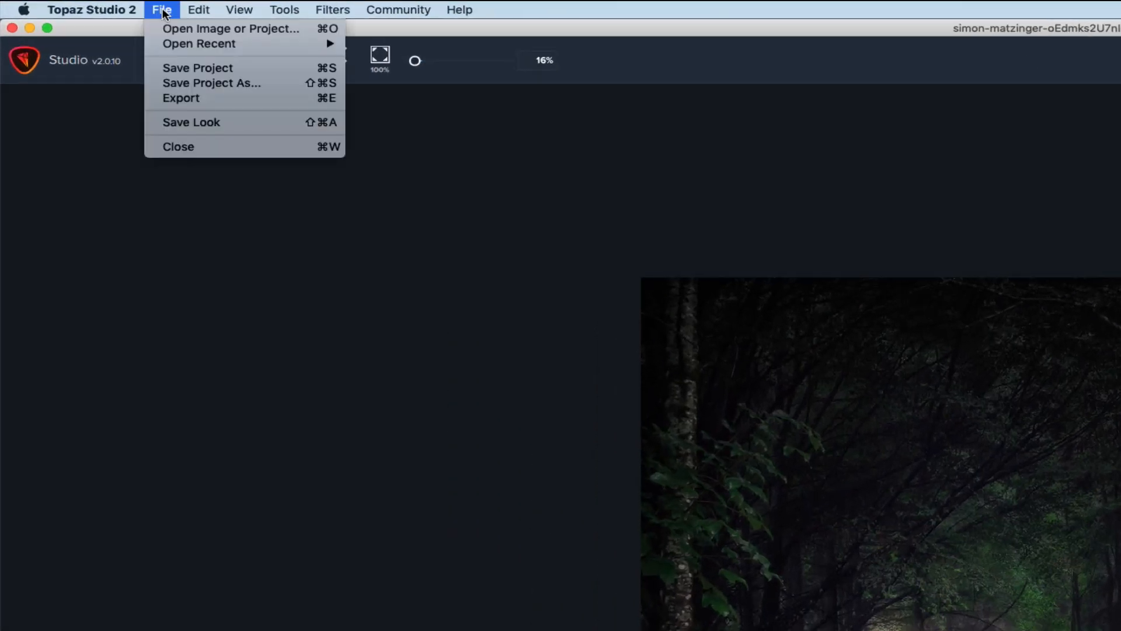
pyautogui.moveTo(196, 82)
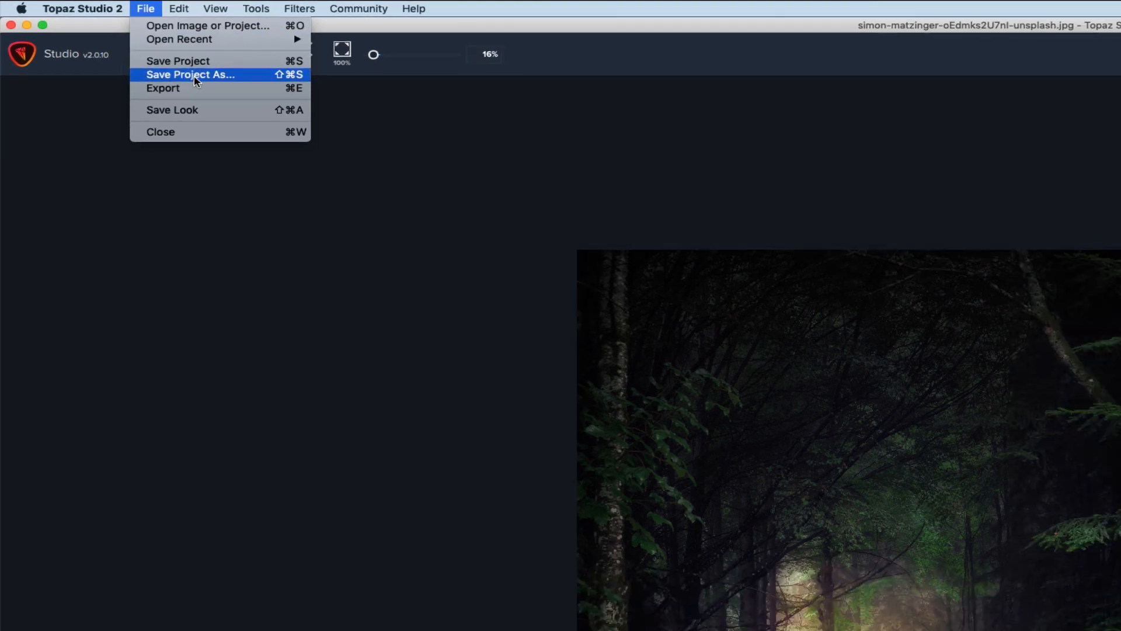
pyautogui.click(189, 75)
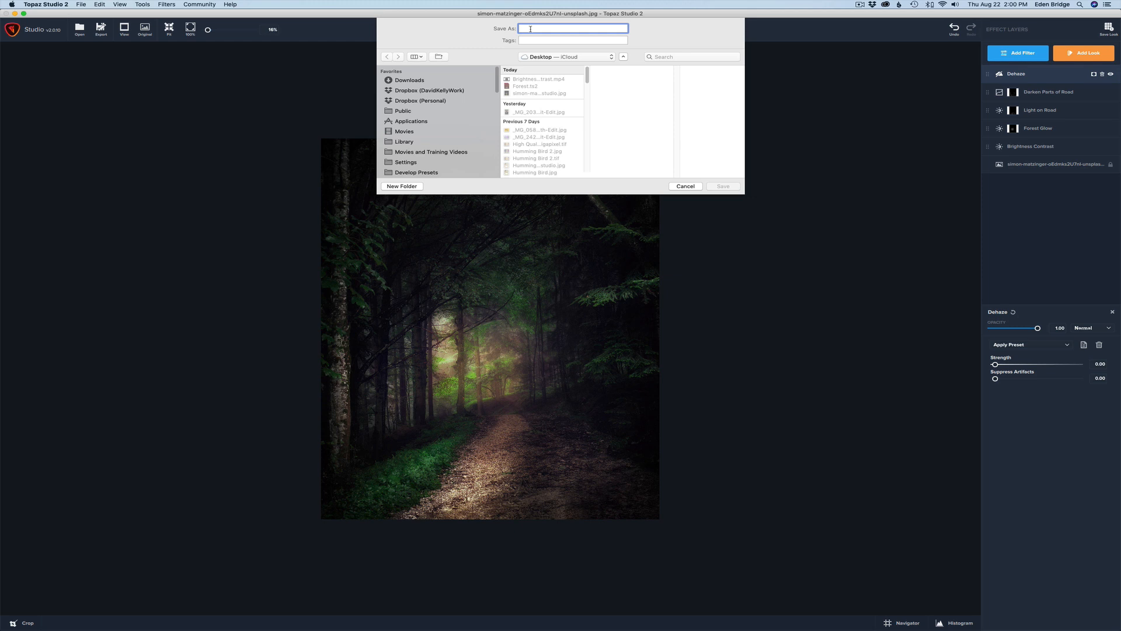
pyautogui.write('Forest')
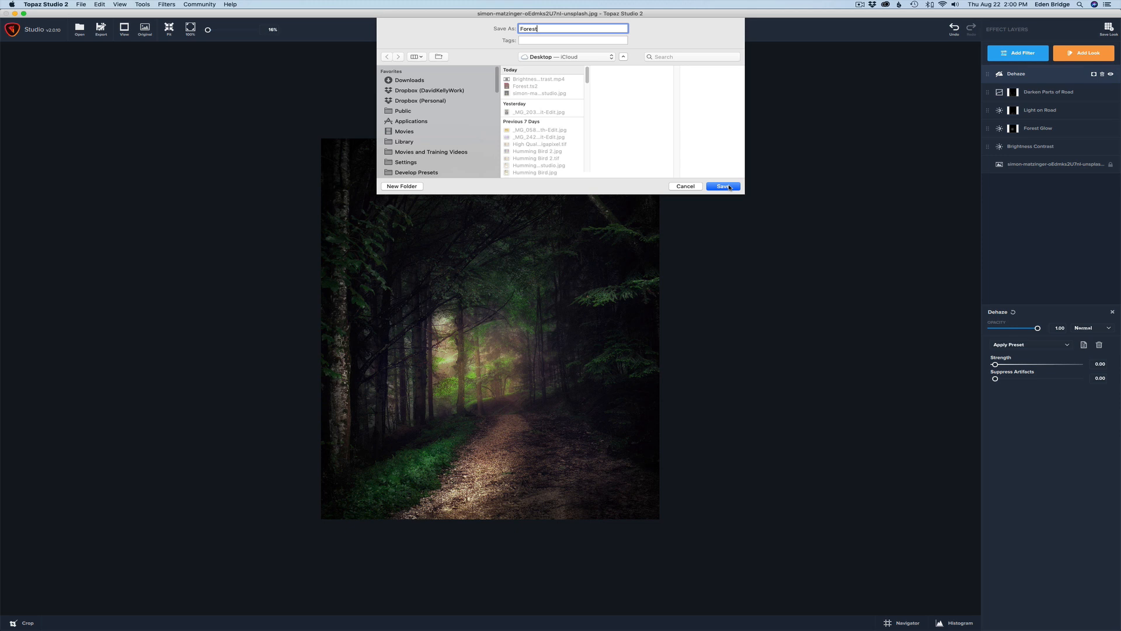
pyautogui.click(722, 185)
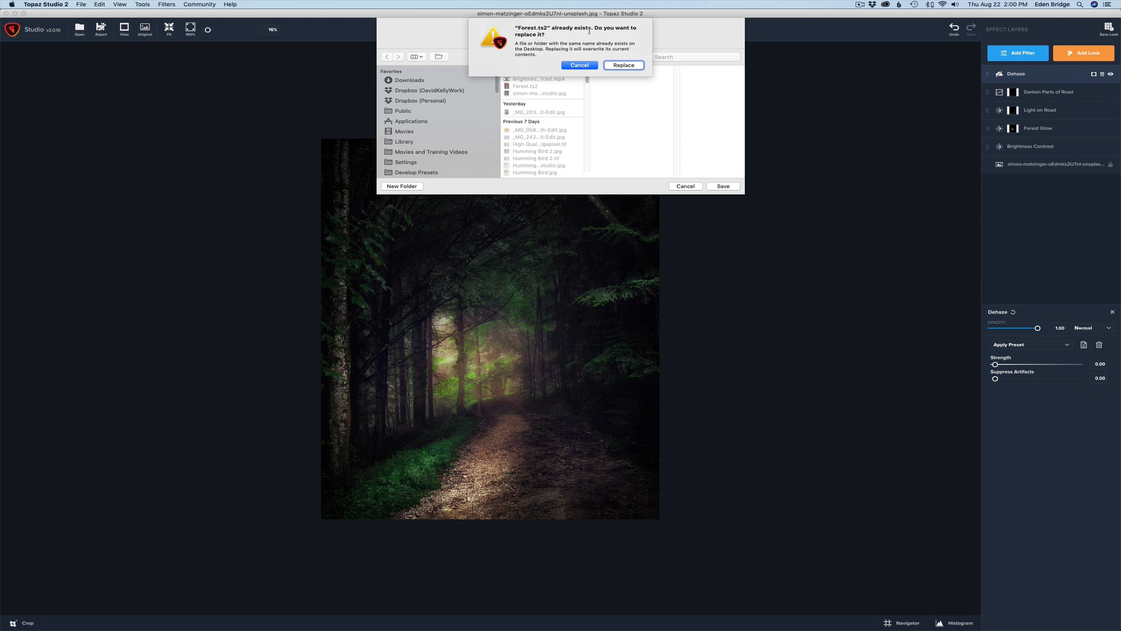
pyautogui.click(579, 66)
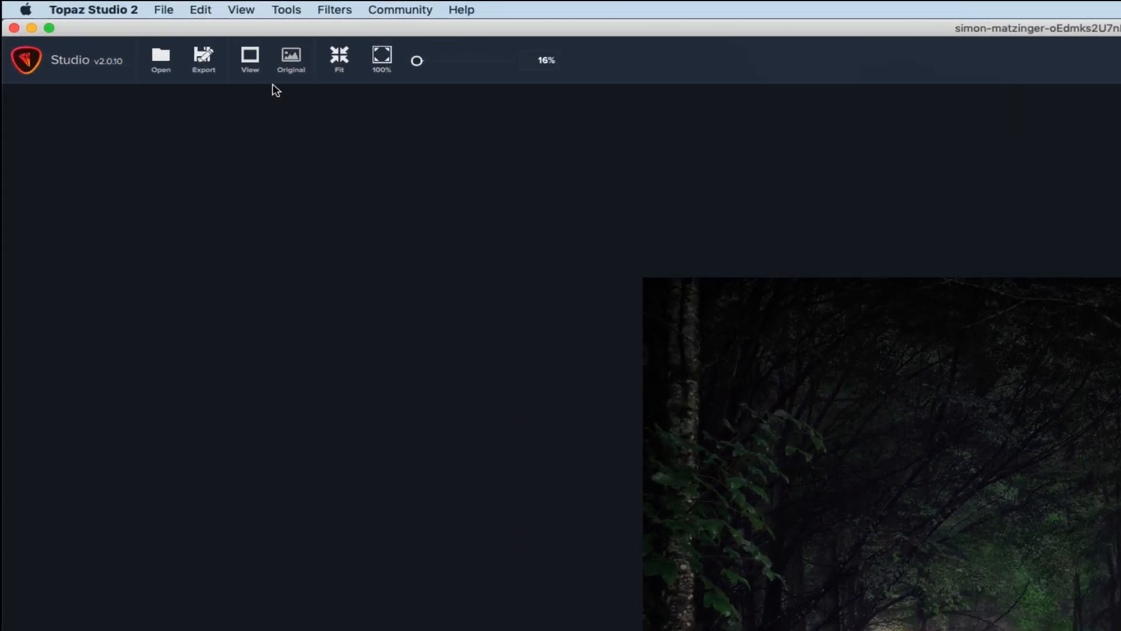
pyautogui.moveTo(204, 61)
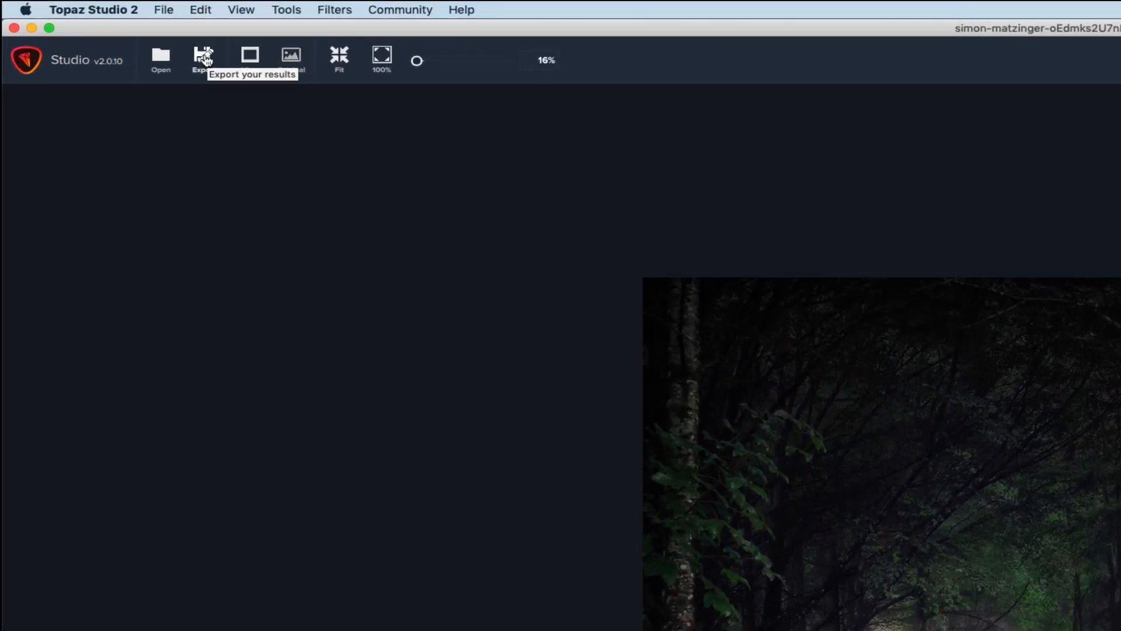
# Bring up the File menu to reach the Export command.
pyautogui.click(163, 9)
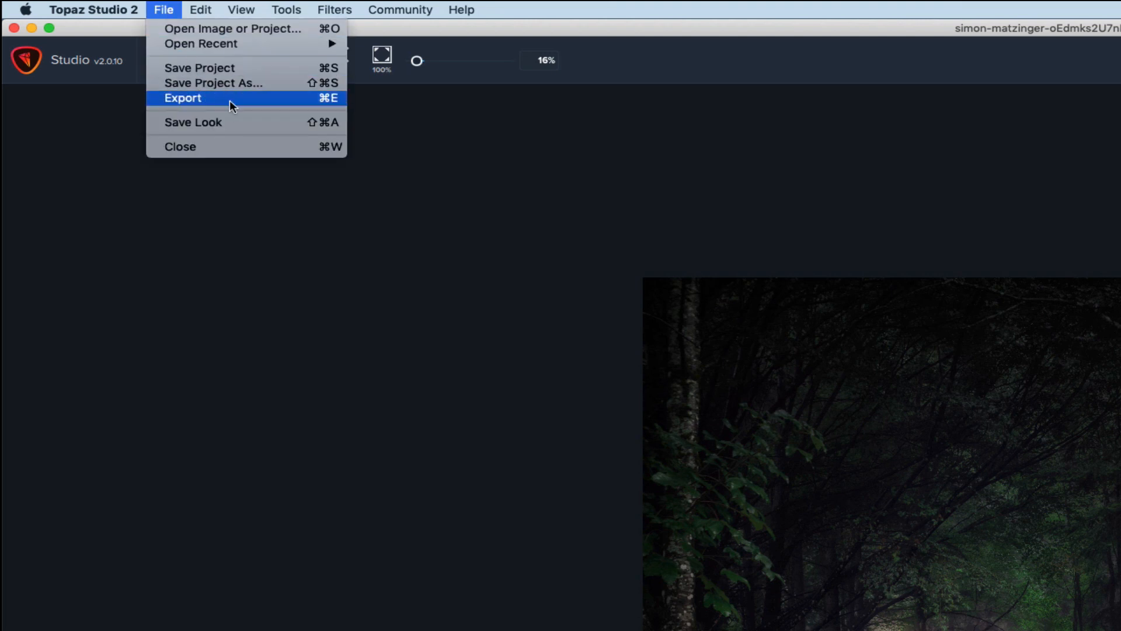
pyautogui.moveTo(231, 101)
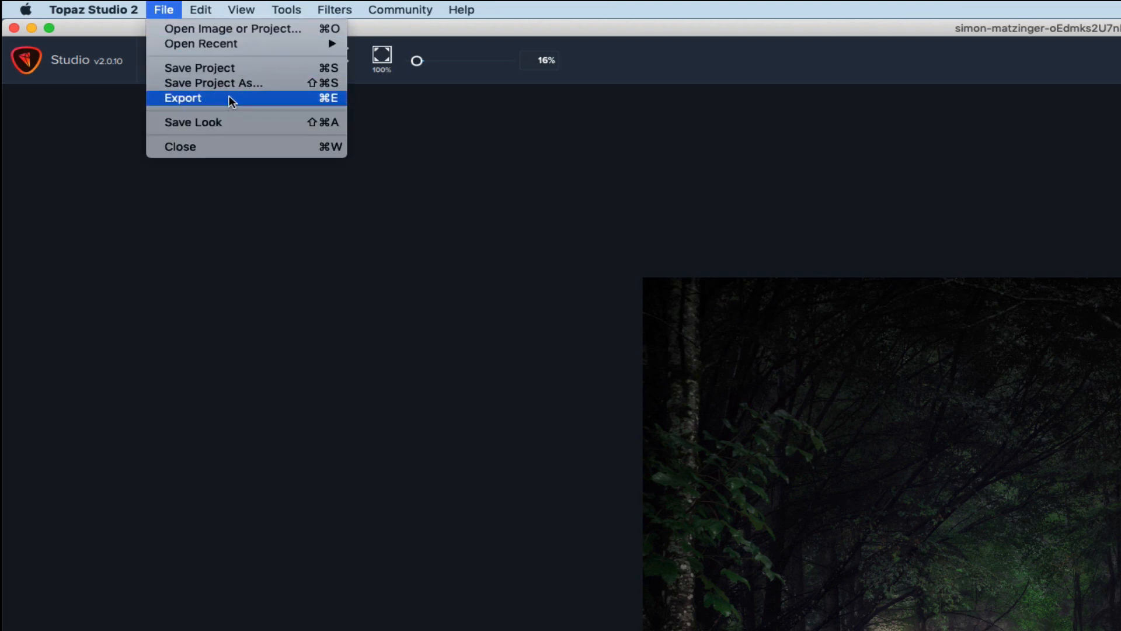
pyautogui.moveTo(319, 104)
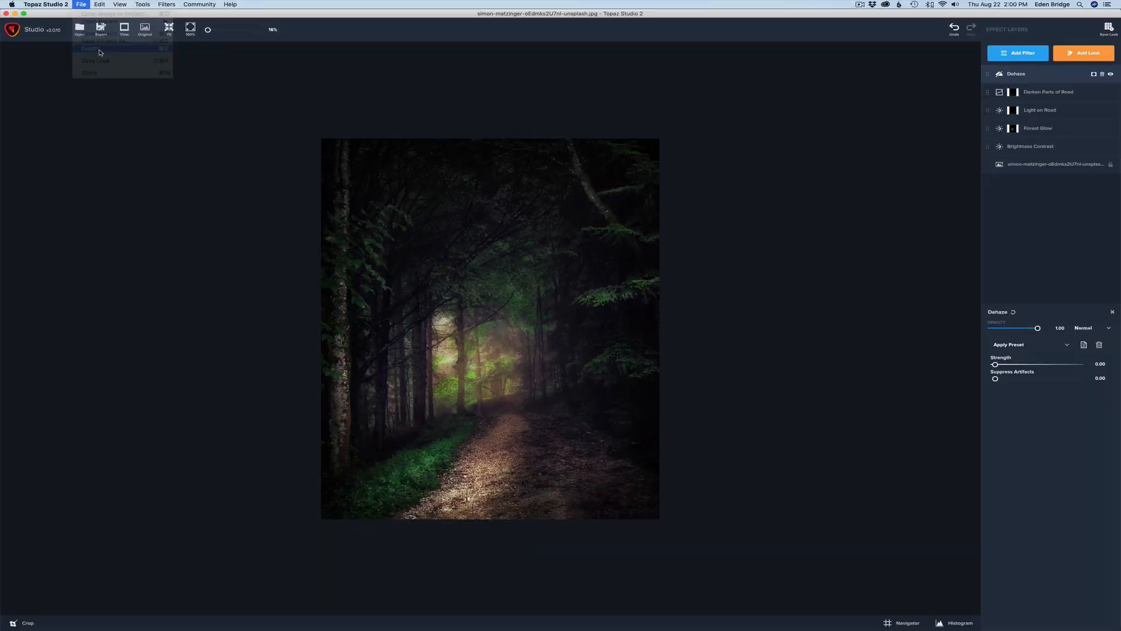
# Set the export format to JPG with the Desktop as the destination folder.
pyautogui.click(90, 49)
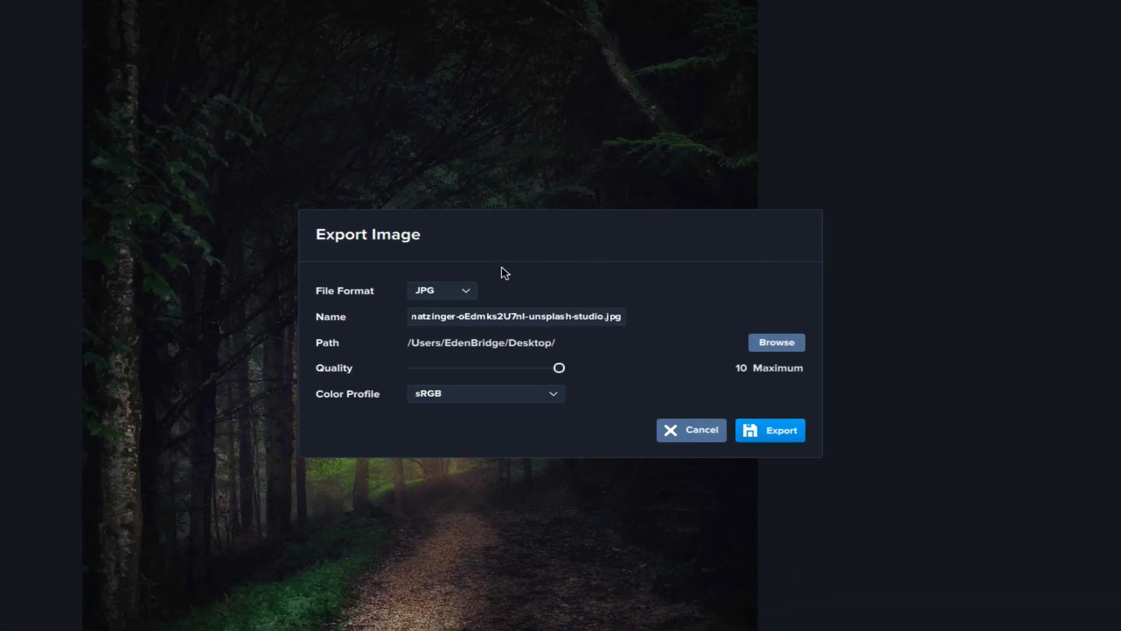
pyautogui.click(441, 290)
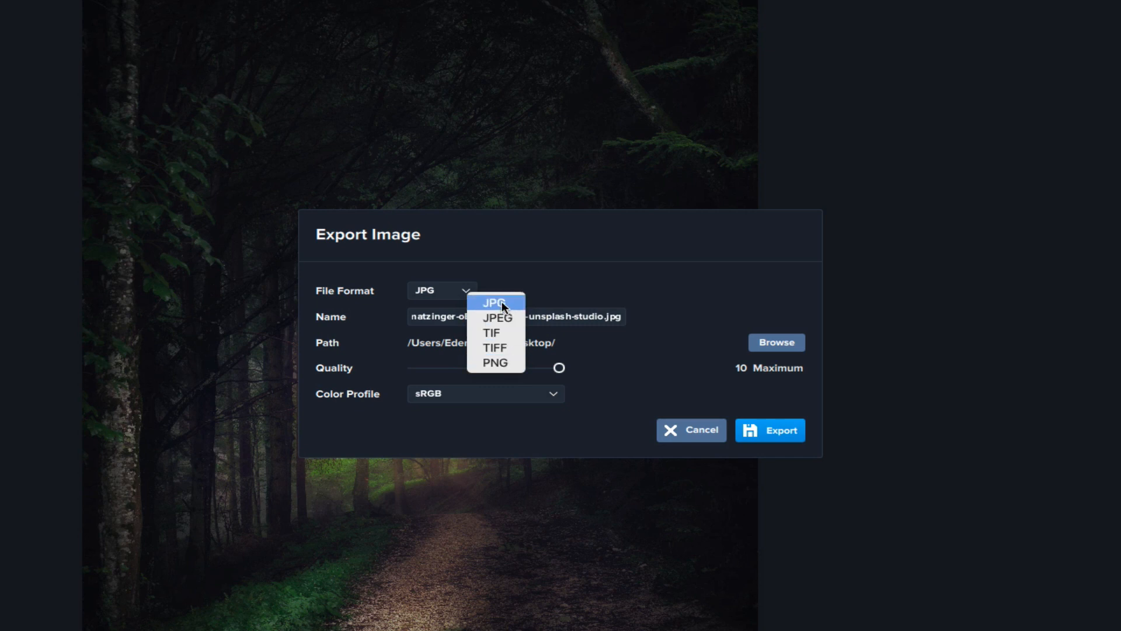
pyautogui.click(494, 303)
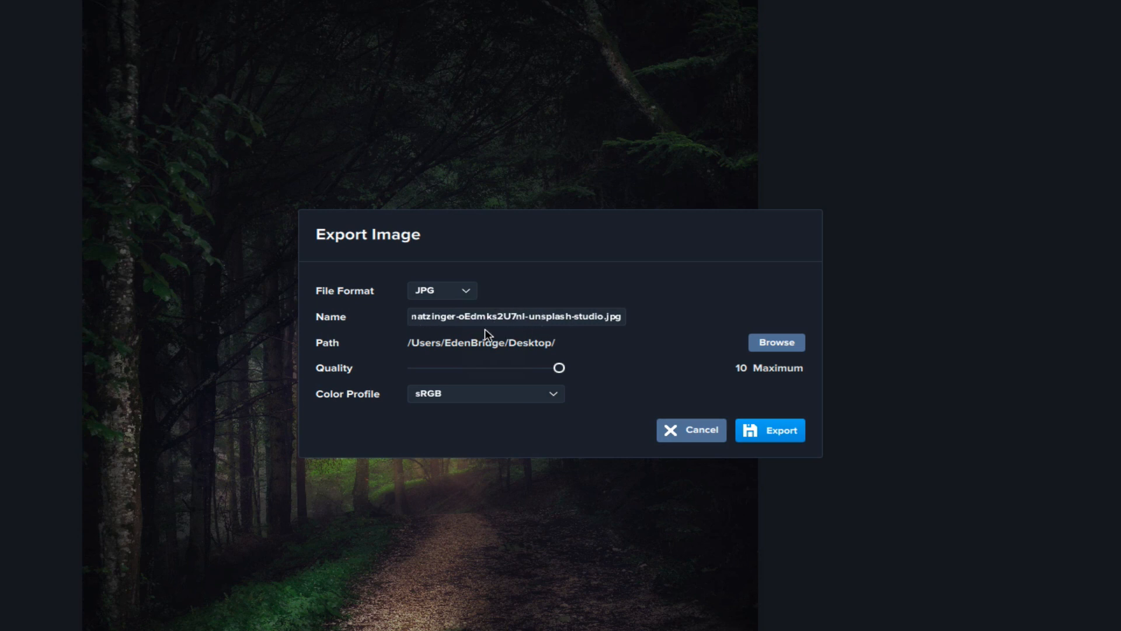
pyautogui.moveTo(409, 350)
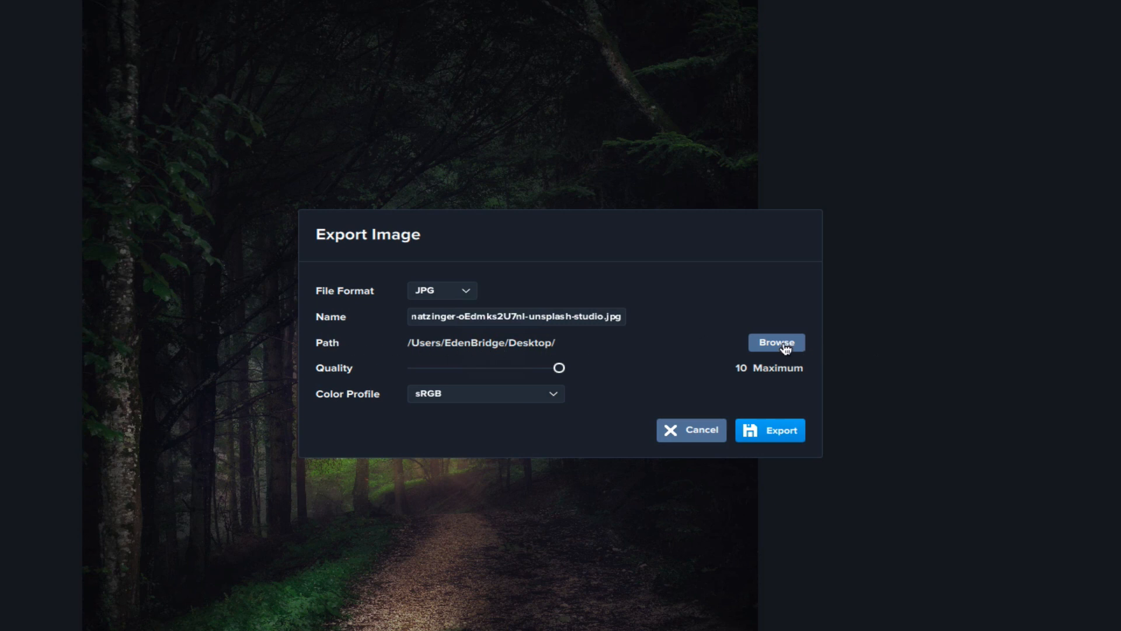
pyautogui.click(775, 342)
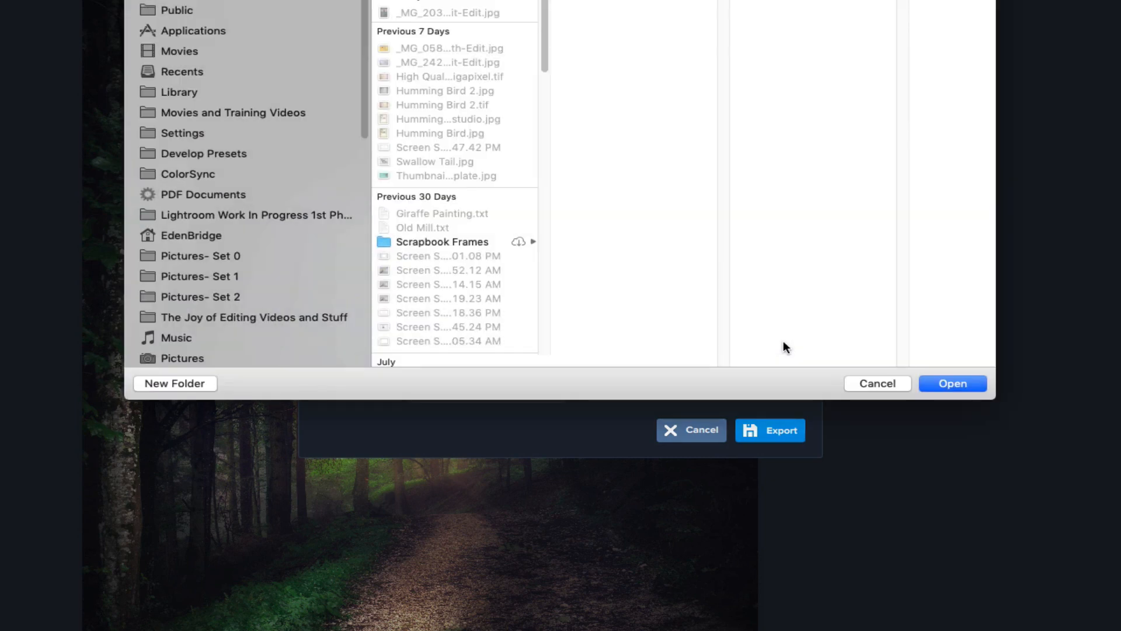
pyautogui.moveTo(227, 219)
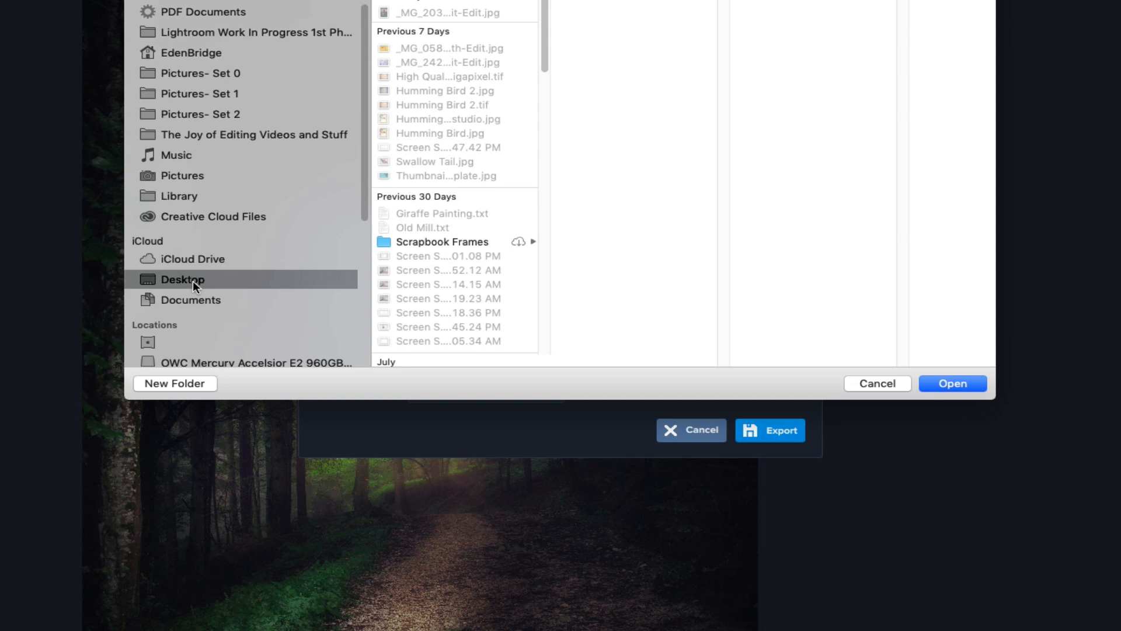
pyautogui.moveTo(951, 389)
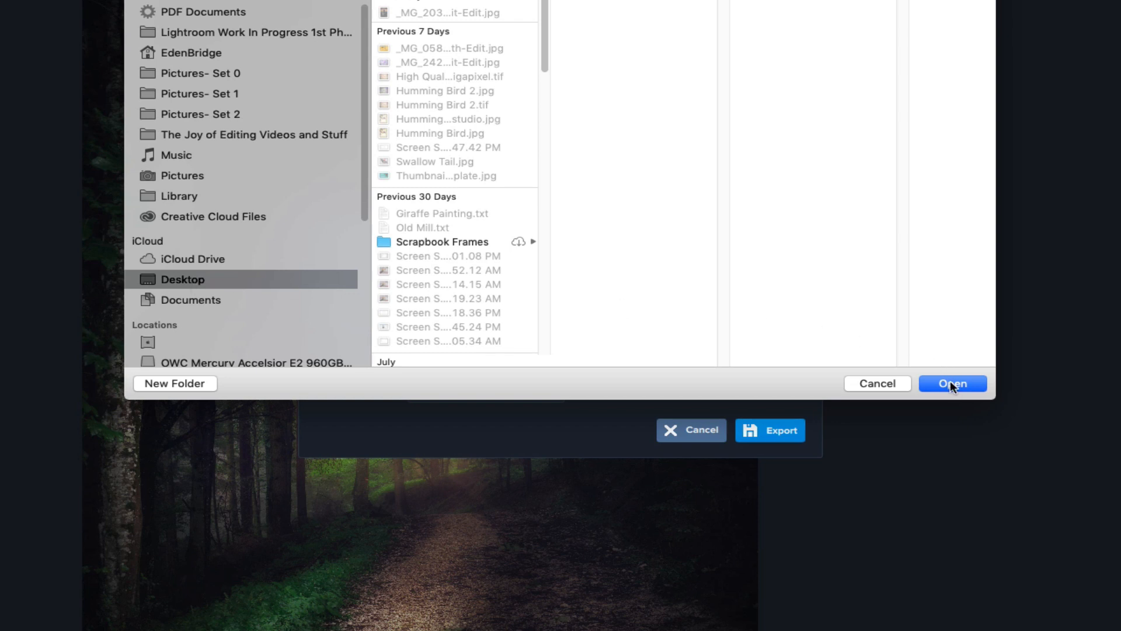
pyautogui.click(953, 383)
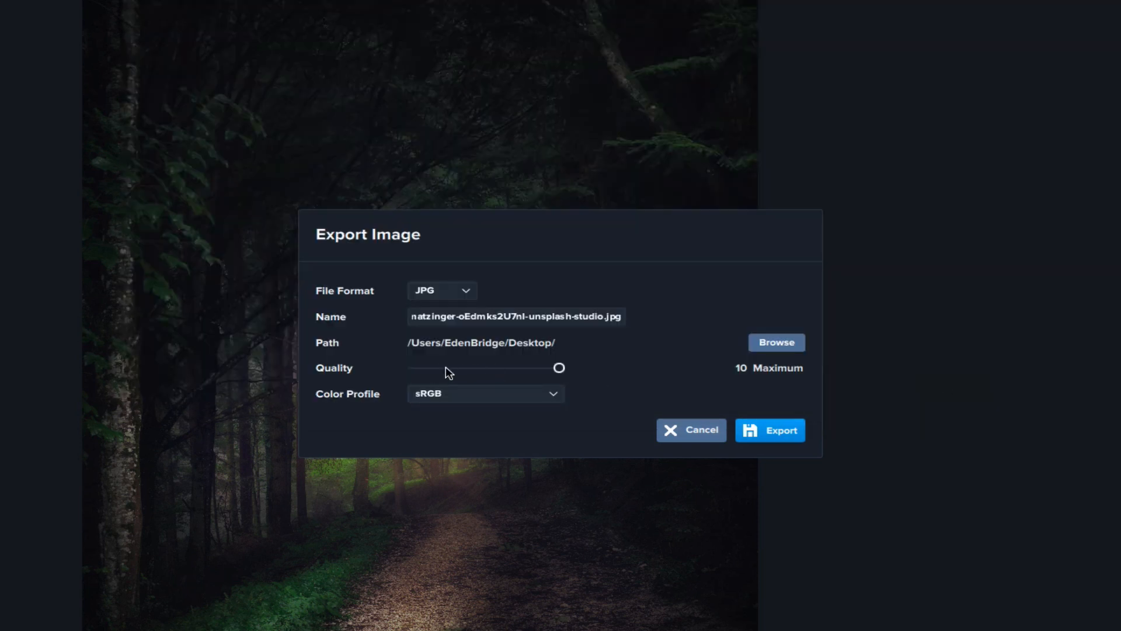
# Export the photo as a JPG at quality 10 Maximum with the sRGB colour profile.
pyautogui.moveTo(560, 368); pyautogui.dragTo(461, 368)
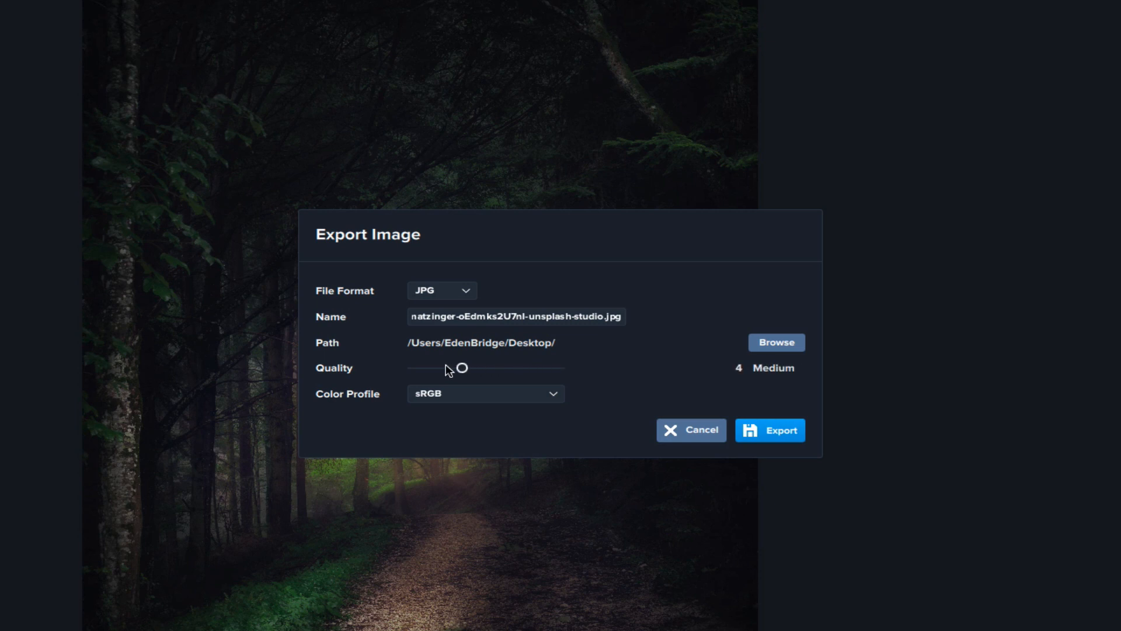
pyautogui.moveTo(462, 368); pyautogui.dragTo(560, 368)
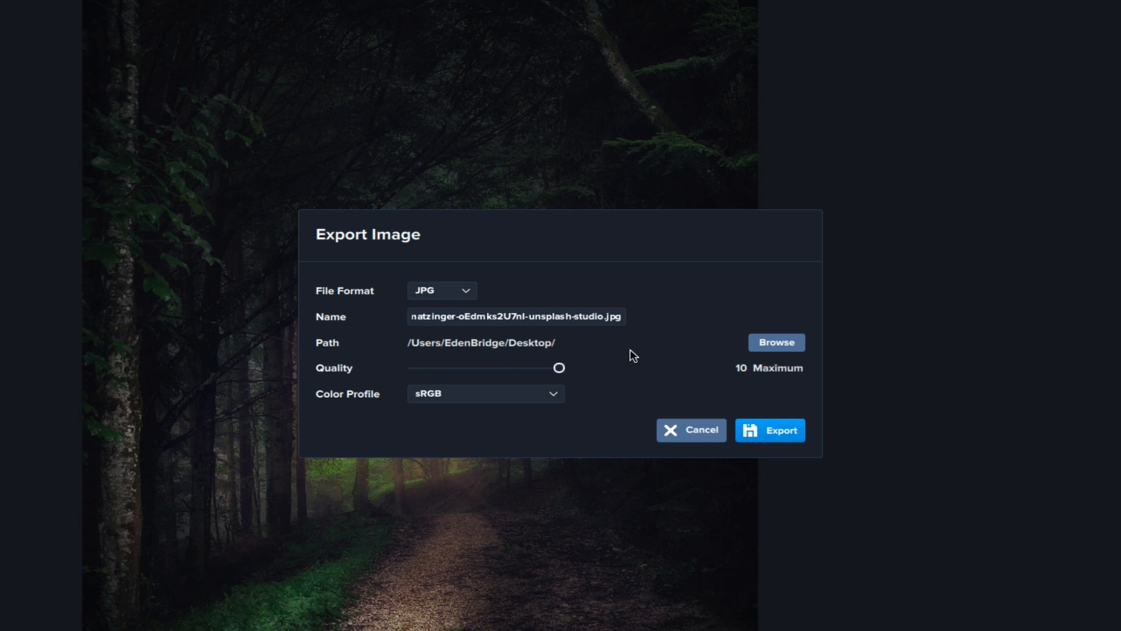
pyautogui.moveTo(576, 422)
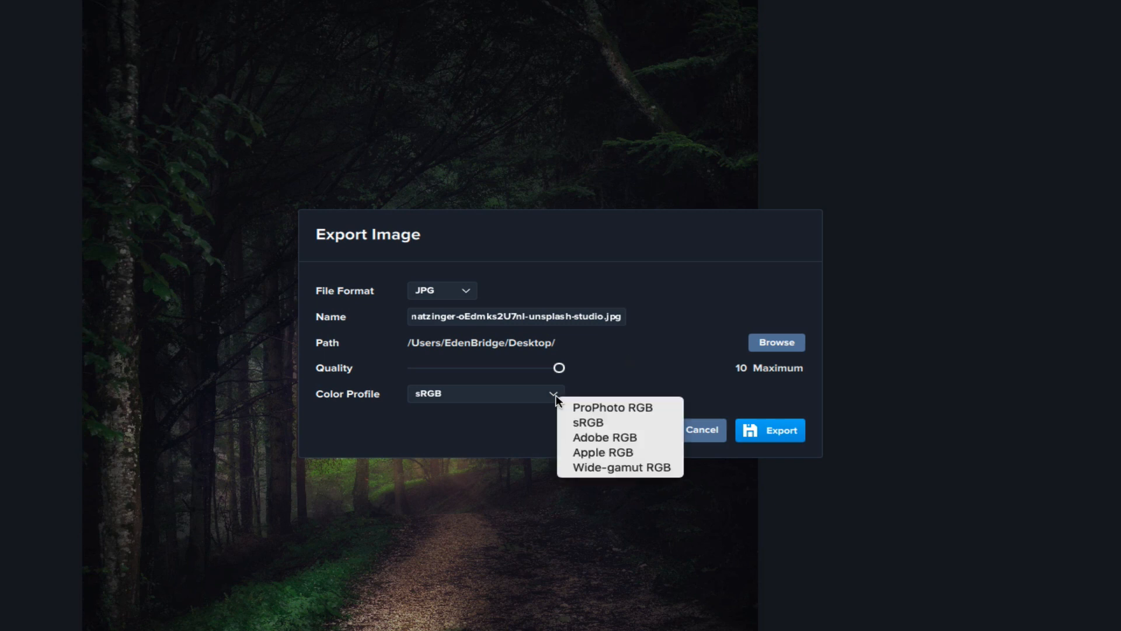
pyautogui.moveTo(619, 467)
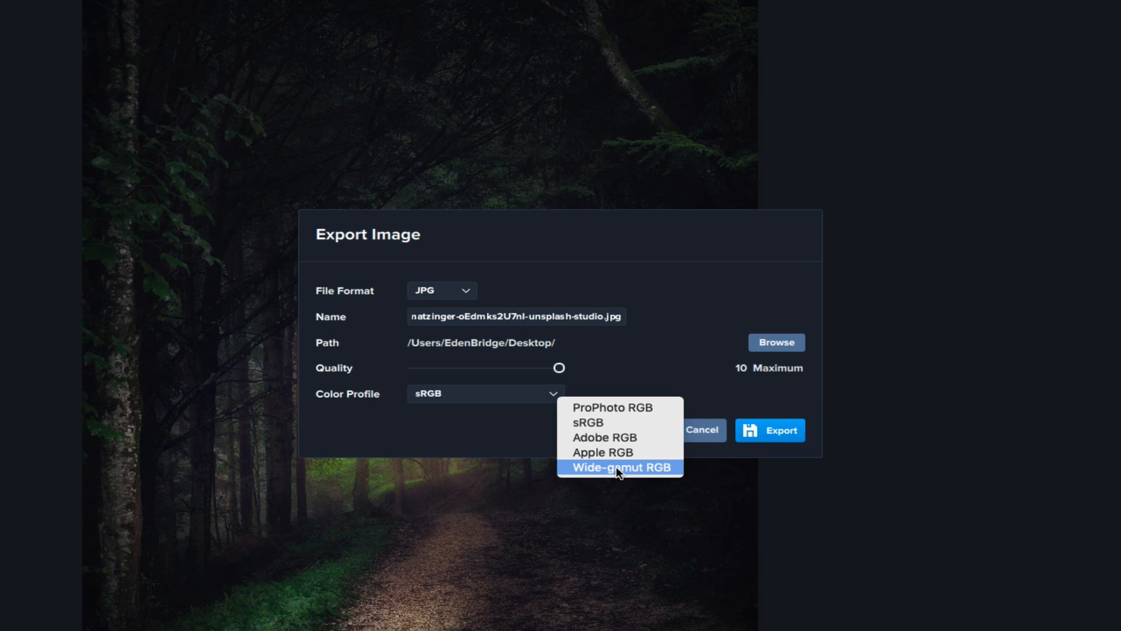
pyautogui.moveTo(610, 424)
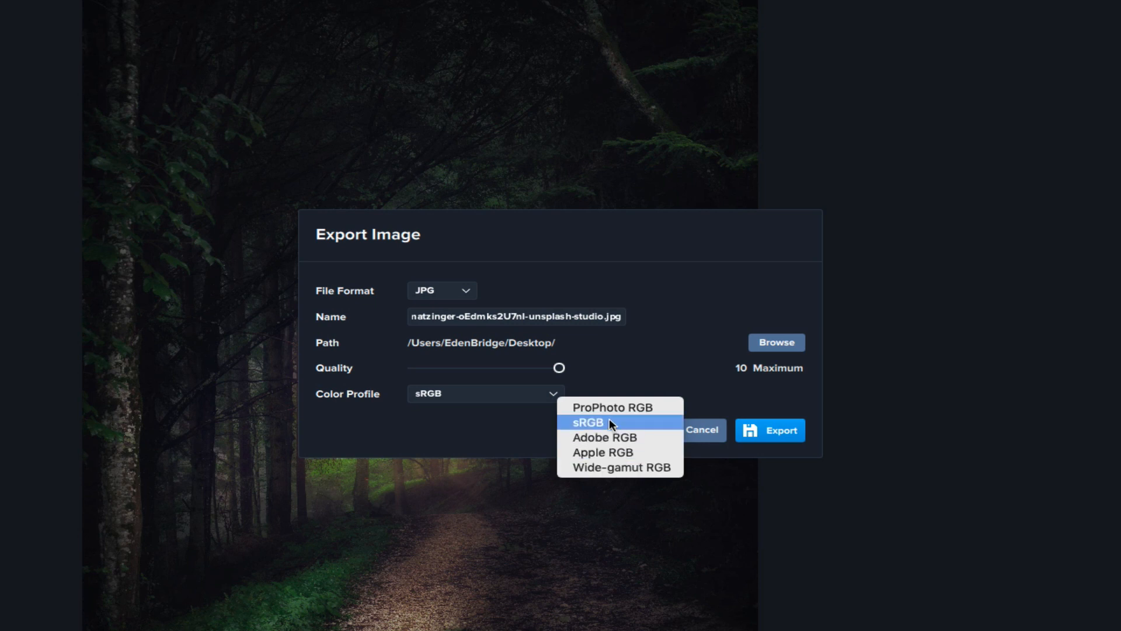
pyautogui.click(593, 423)
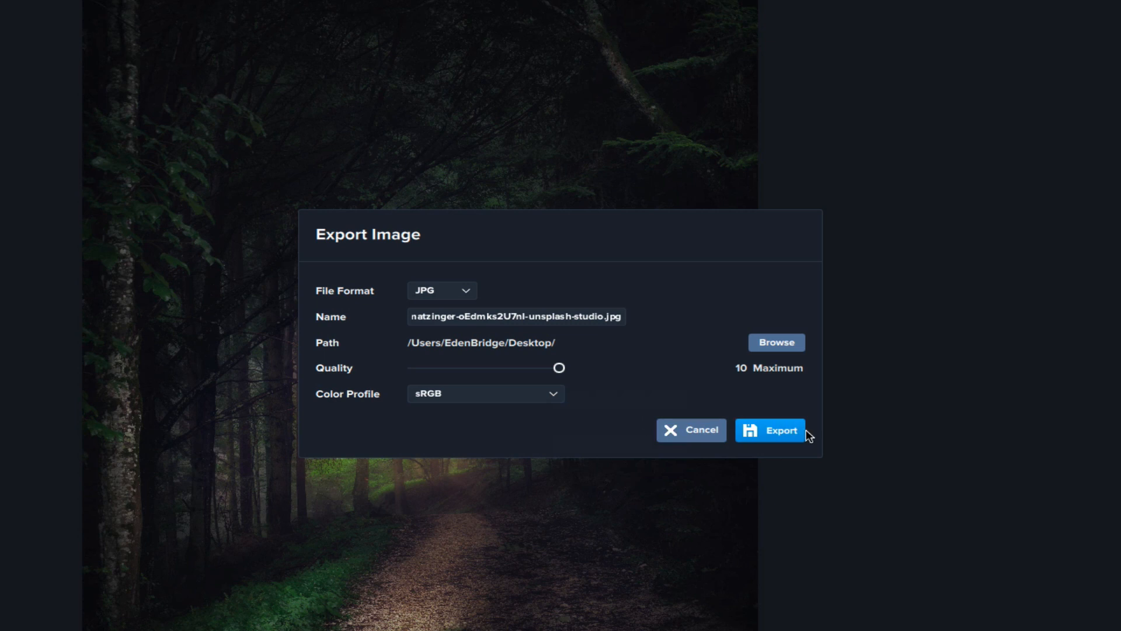
pyautogui.click(770, 429)
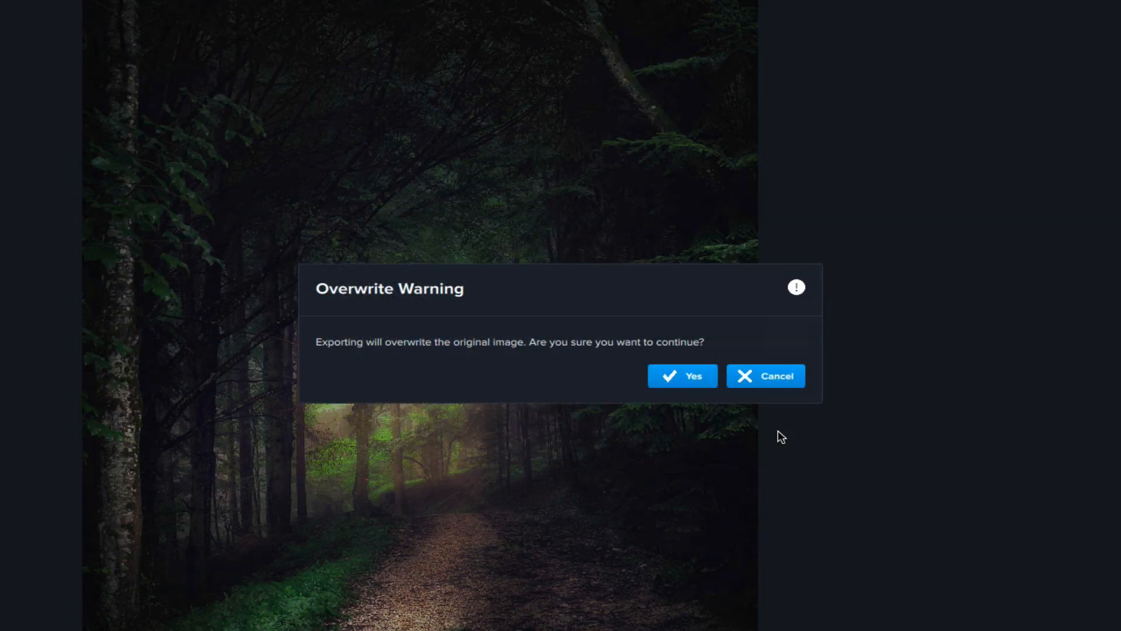
pyautogui.moveTo(434, 345)
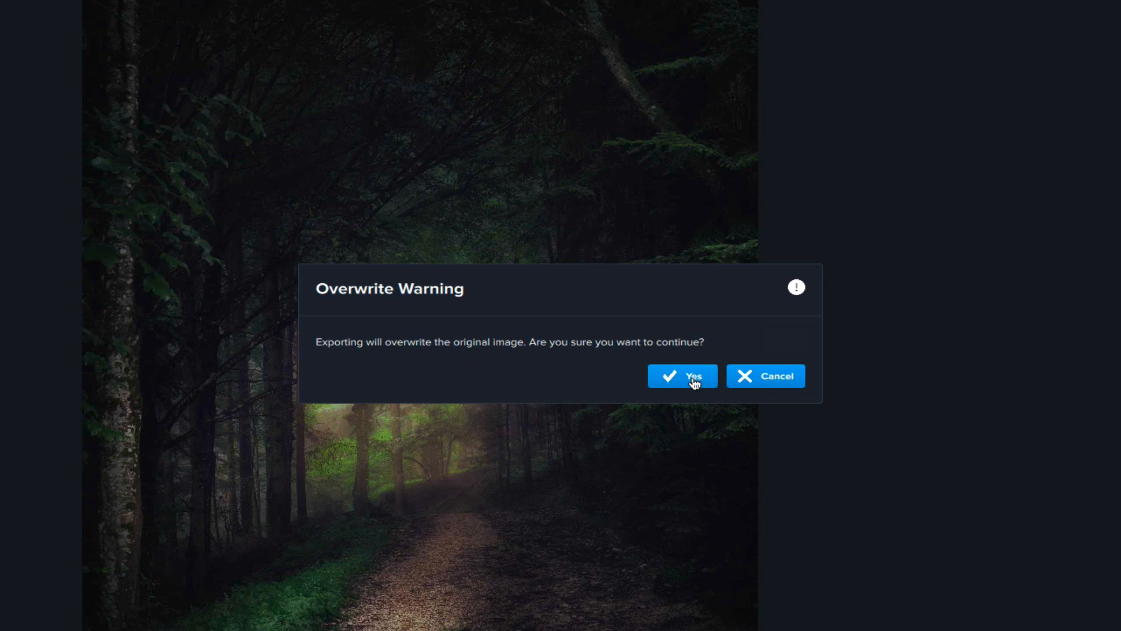
# Confirm overwriting the original image so the export completes.
pyautogui.click(682, 376)
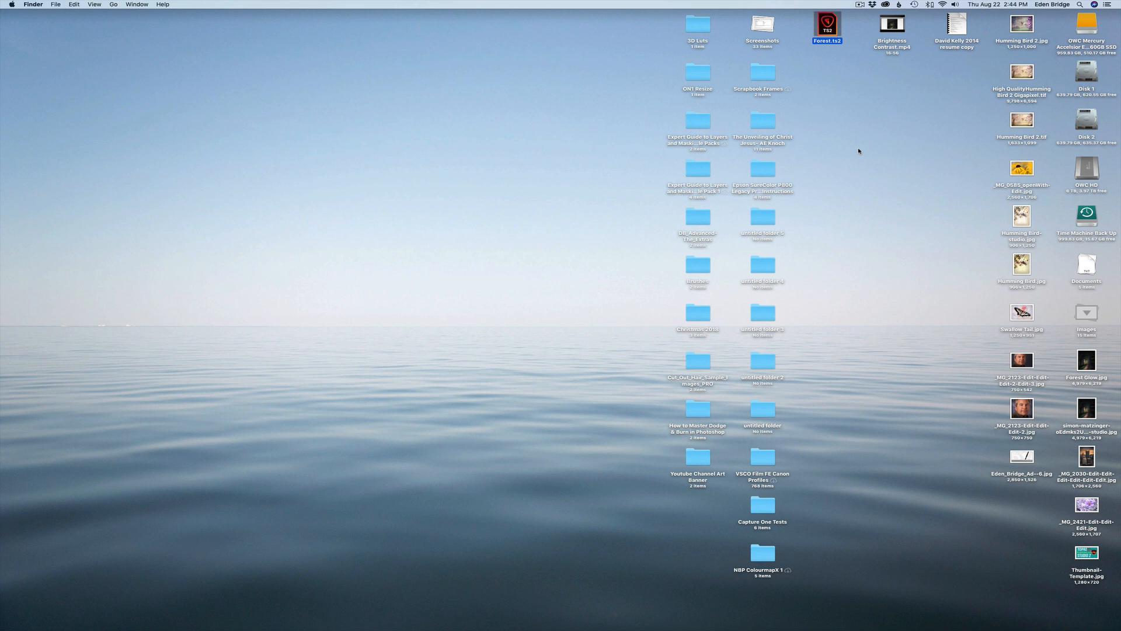
pyautogui.moveTo(854, 42)
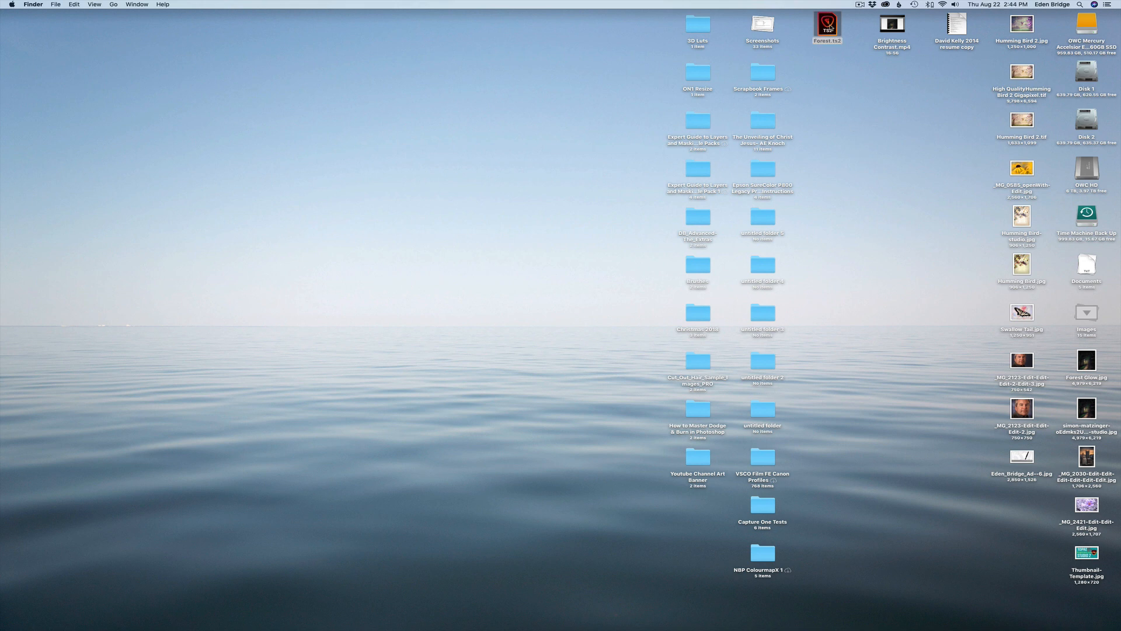
# Reopen the Forest.tz2 project from the Desktop, launching Topaz Studio 2.
pyautogui.doubleClick(825, 21)
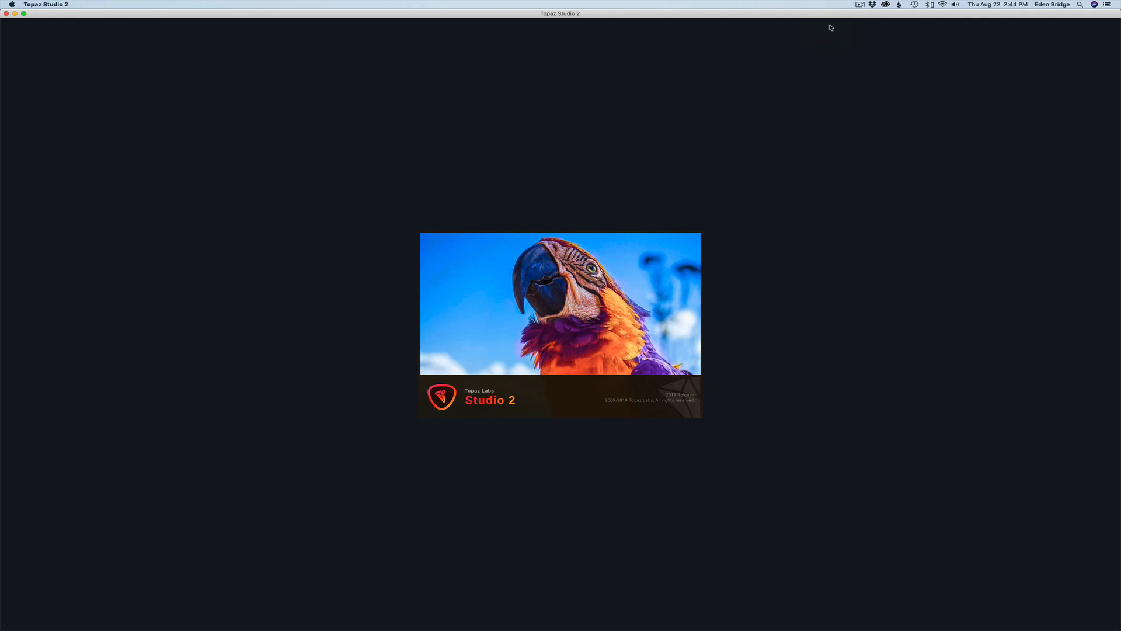